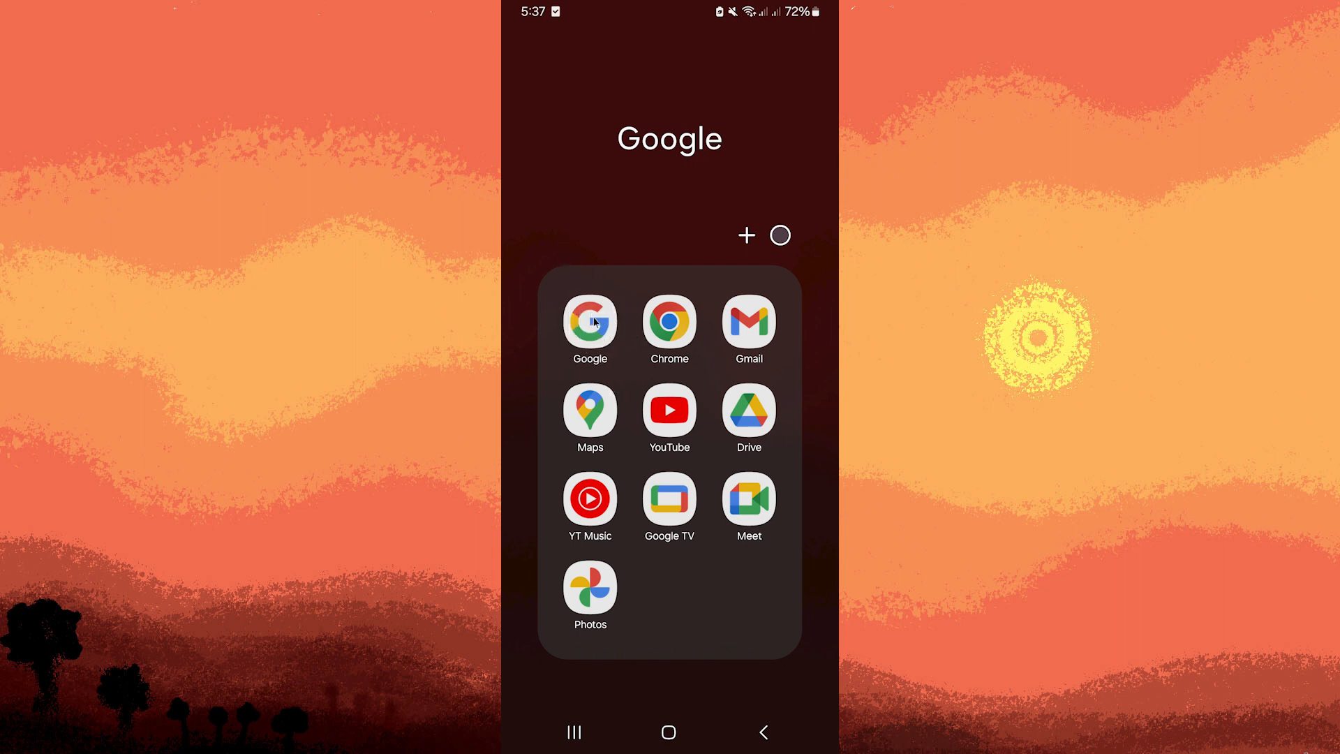
Launch the Google app from the home-screen folder and start a Lens visual search
left_click(589, 325)
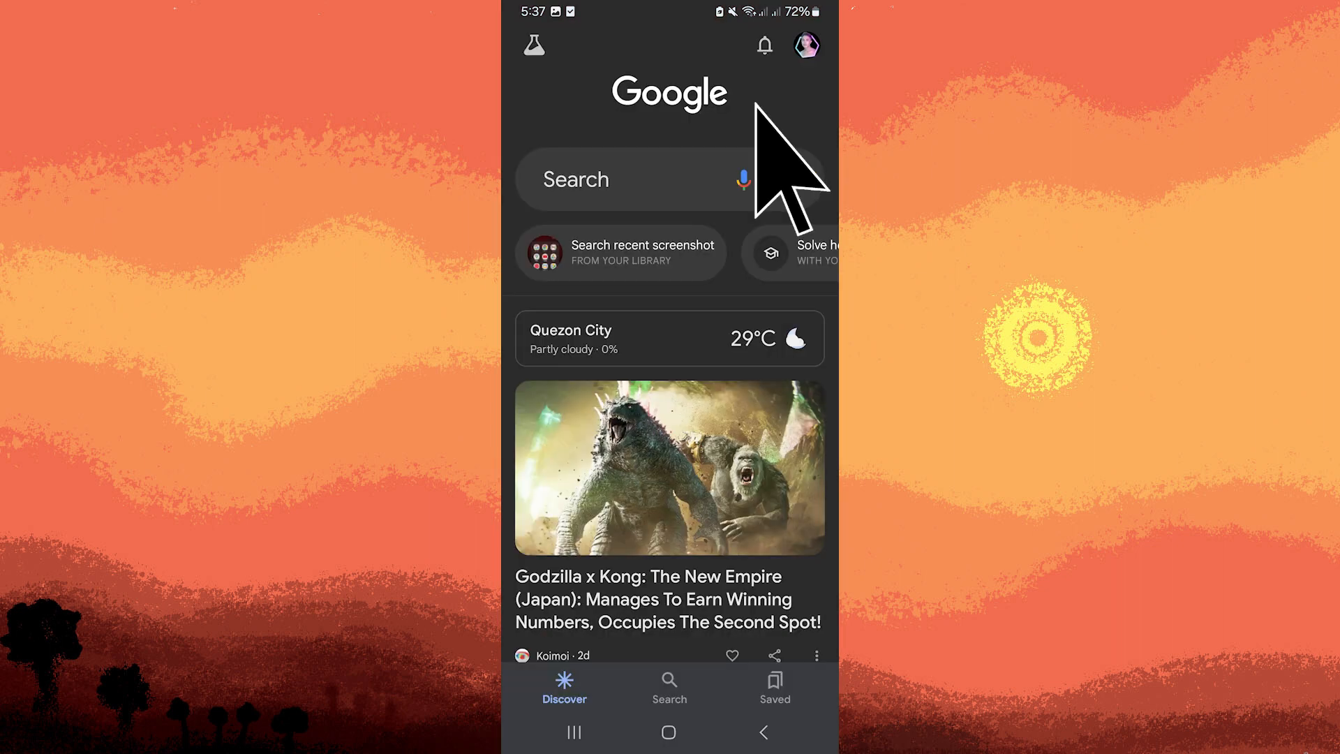
mouse_move(785, 180)
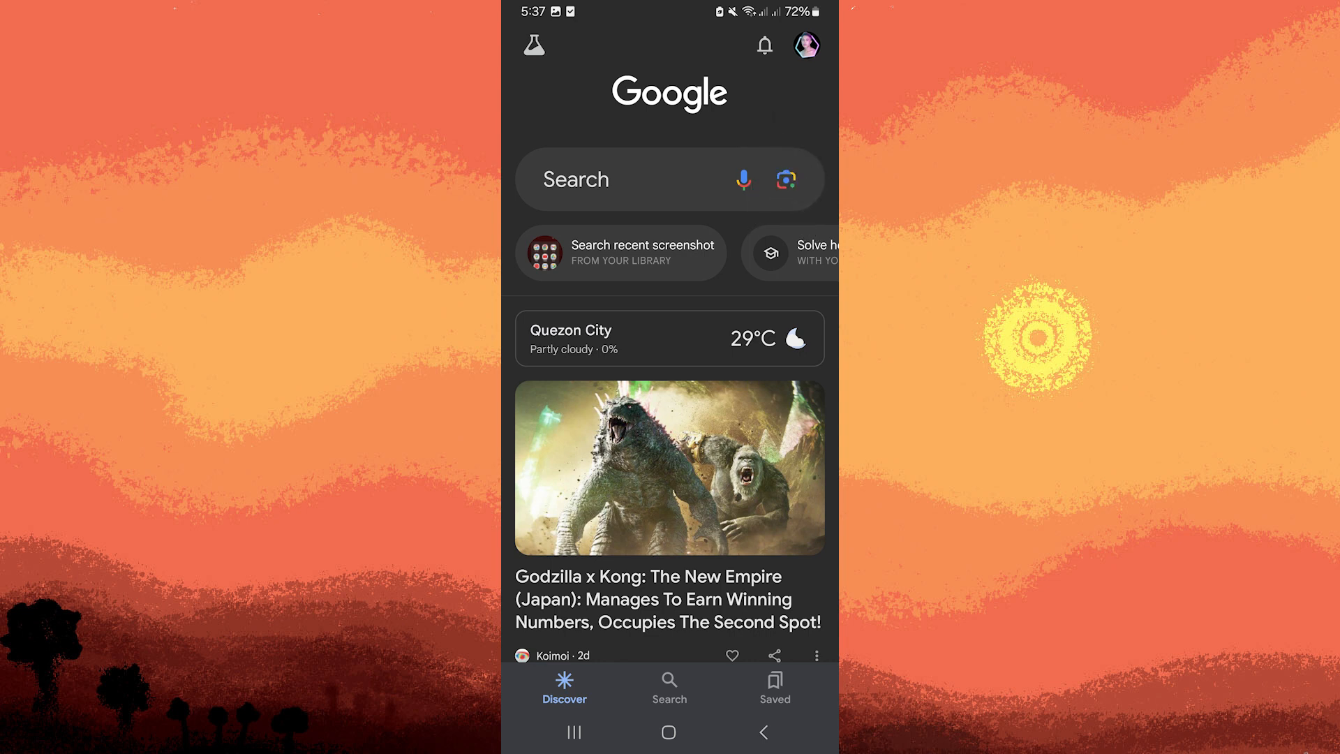
left_click(786, 180)
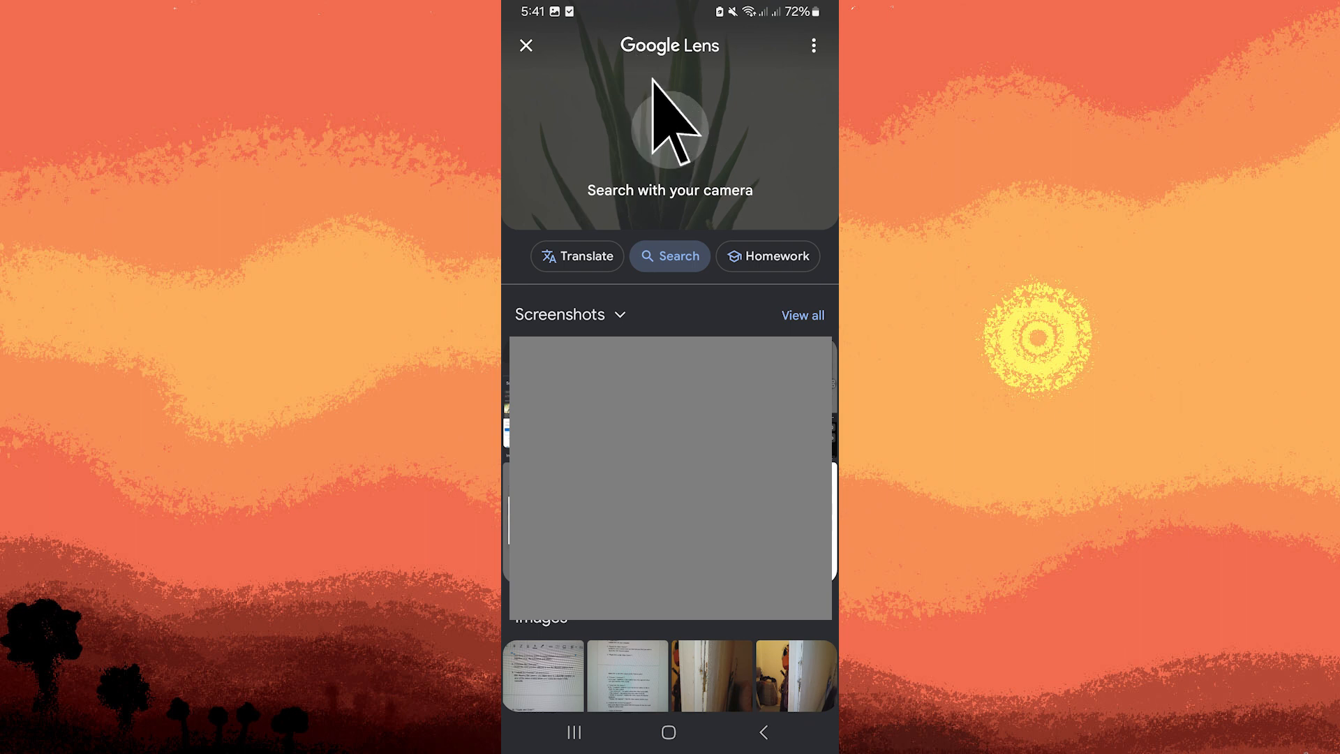
Capture the potted aloe plant with the live camera to get visual matches of similar plants
left_click(669, 124)
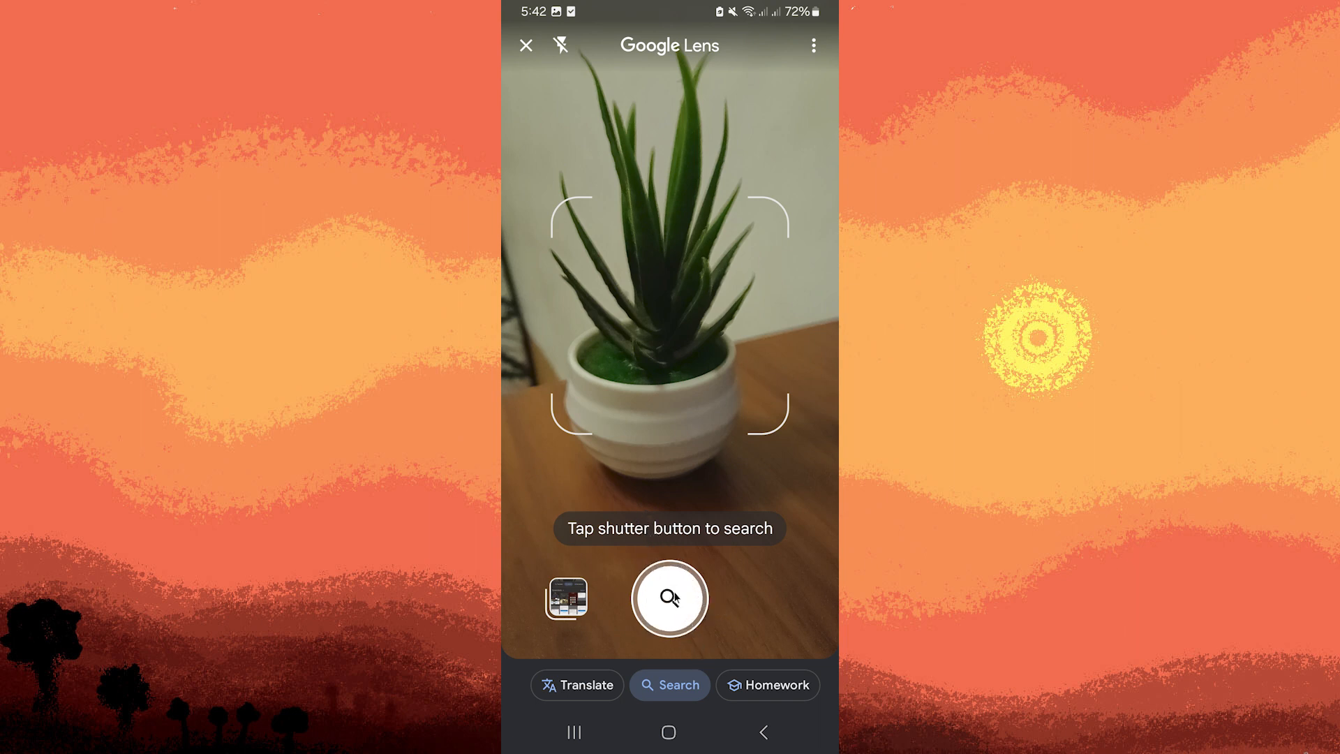
left_click(668, 598)
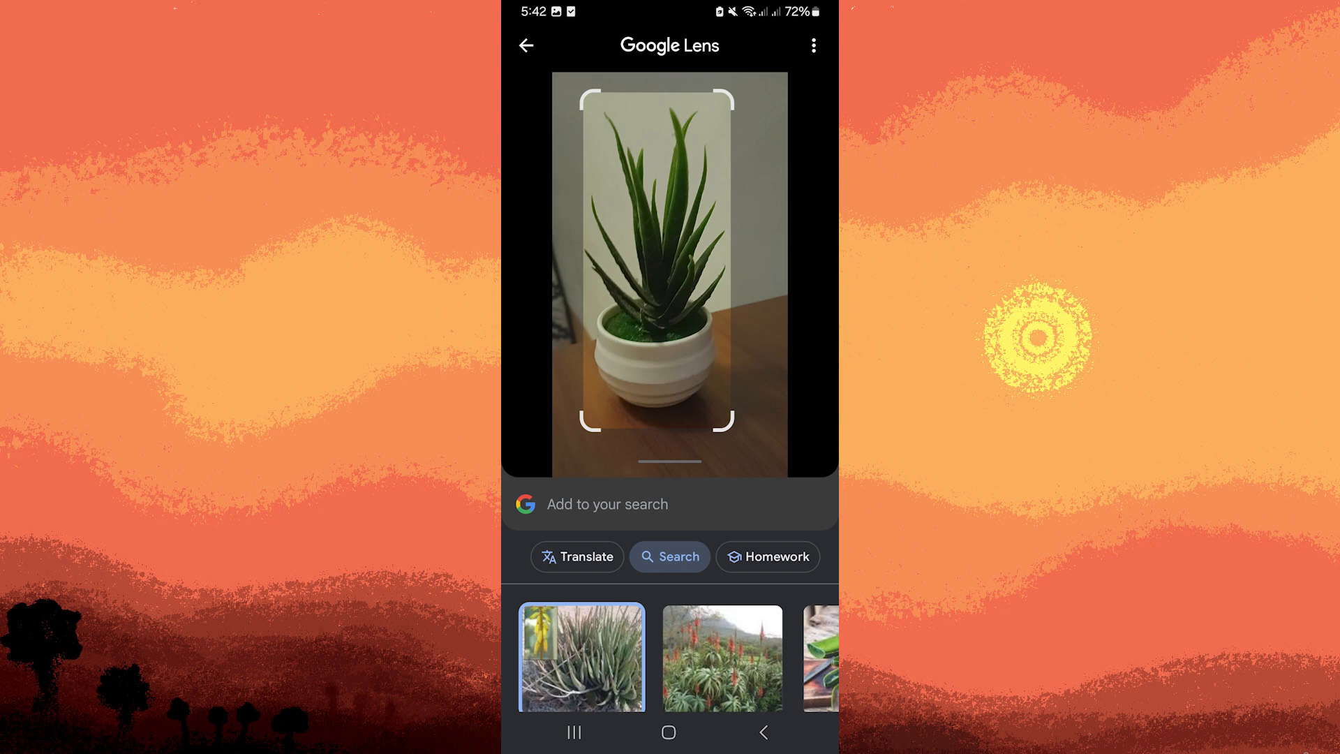